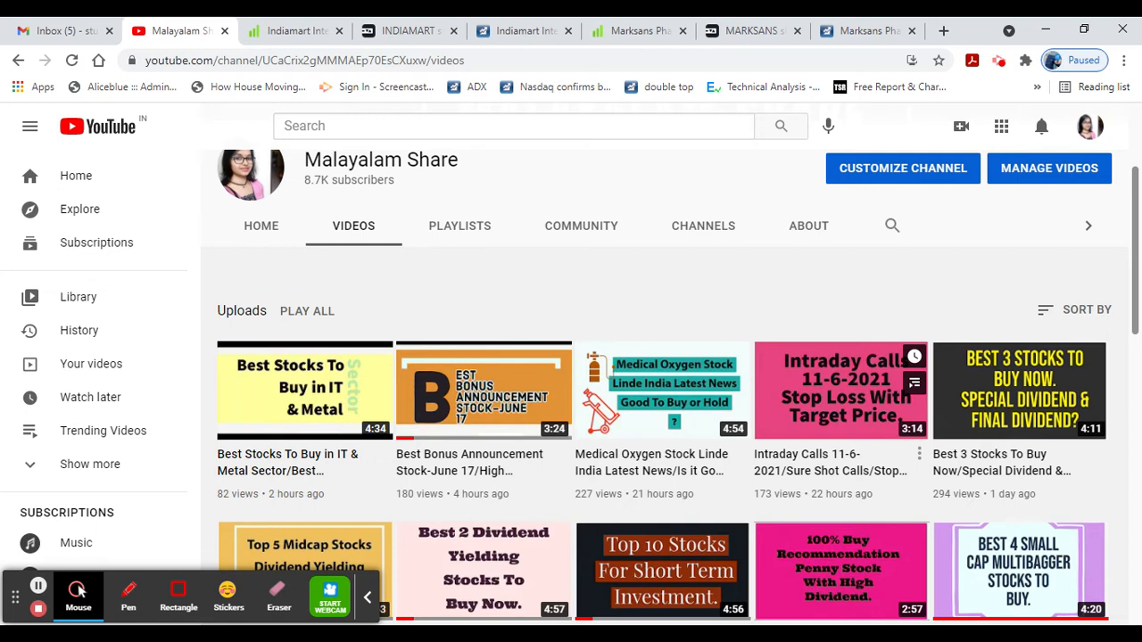
- Switch to the IndiaMART Screener.in tab to show its market cap, P/E and ROCE
{"action": "left_click", "coordinate": [295, 30]}
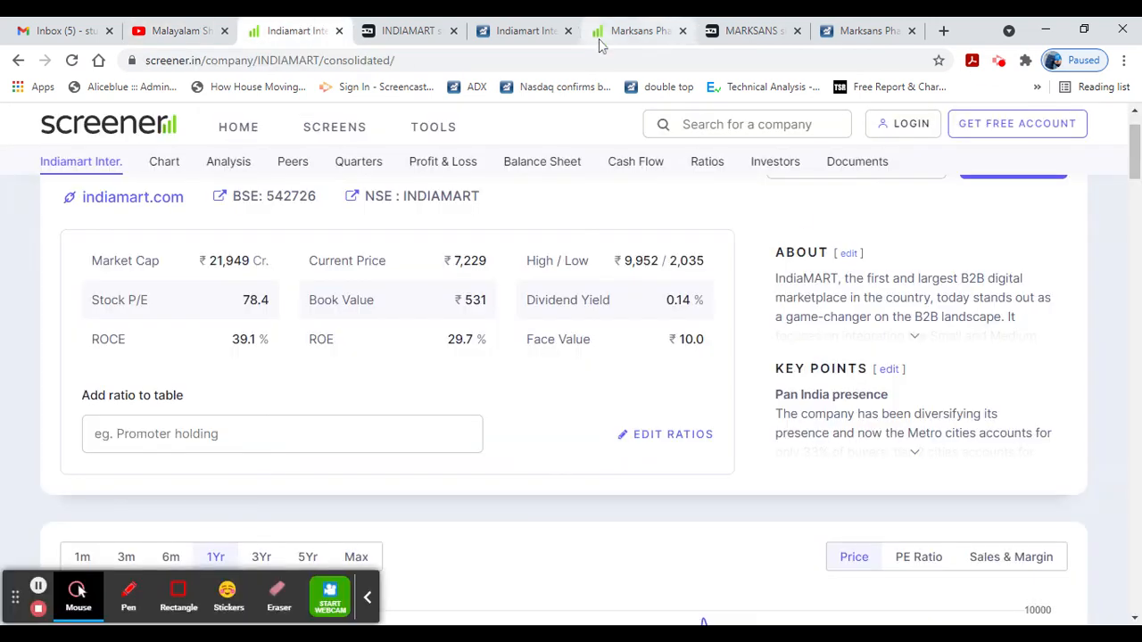
- Show Marksans Pharma's Screener page and scroll past the chart to its Pros and Cons
{"action": "left_click", "coordinate": [749, 30]}
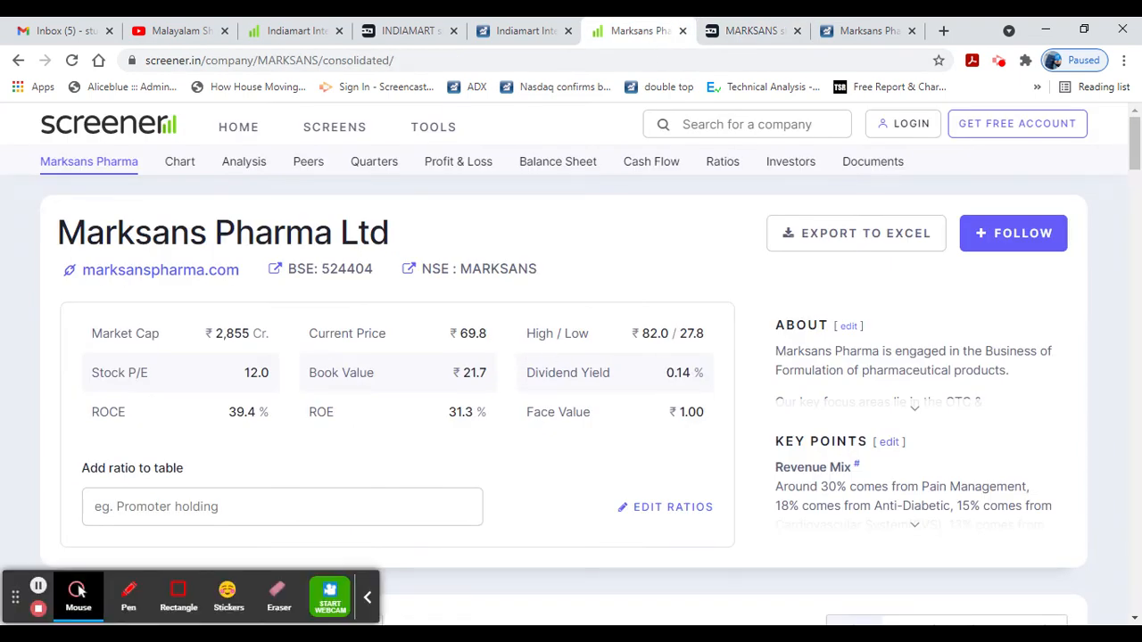
{"action": "mouse_move", "coordinate": [424, 386]}
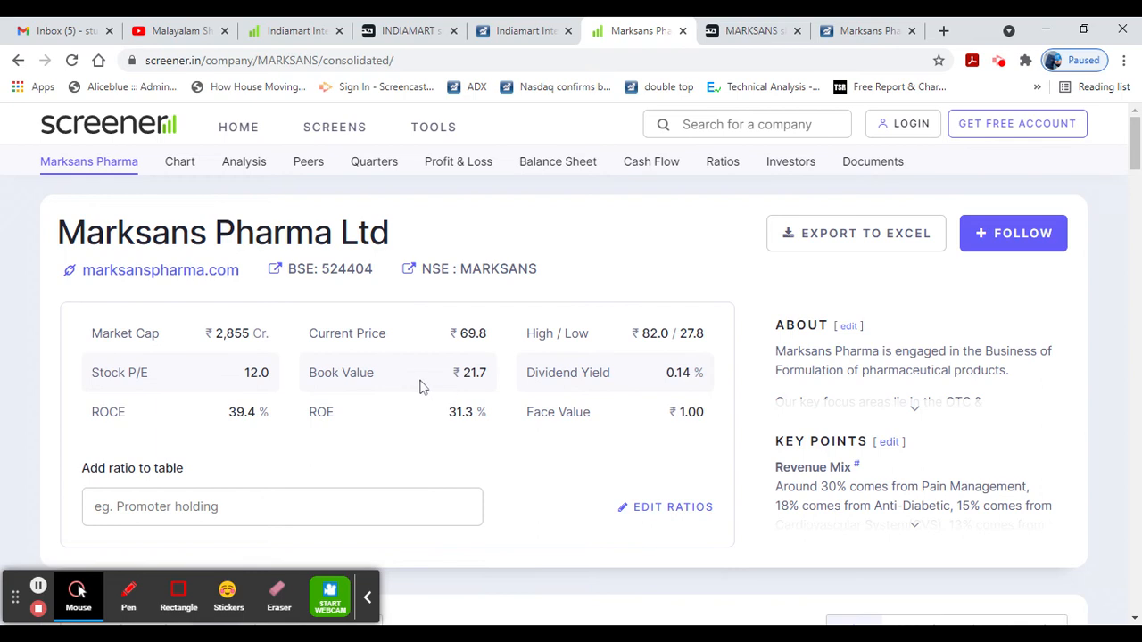
{"action": "mouse_move", "coordinate": [159, 429]}
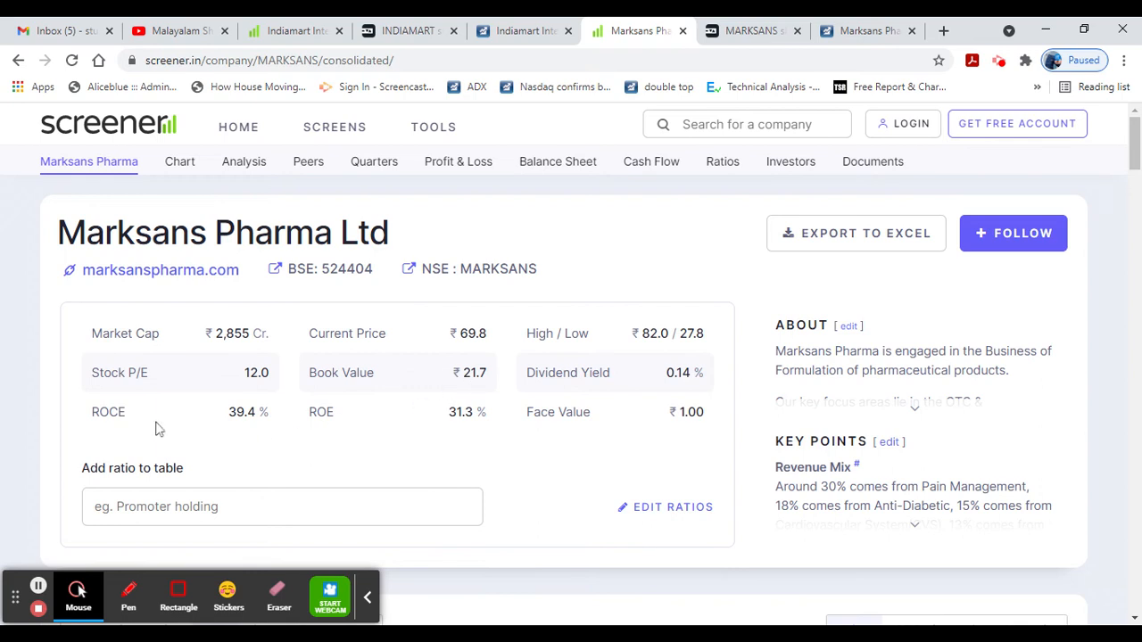
{"action": "mouse_move", "coordinate": [270, 435]}
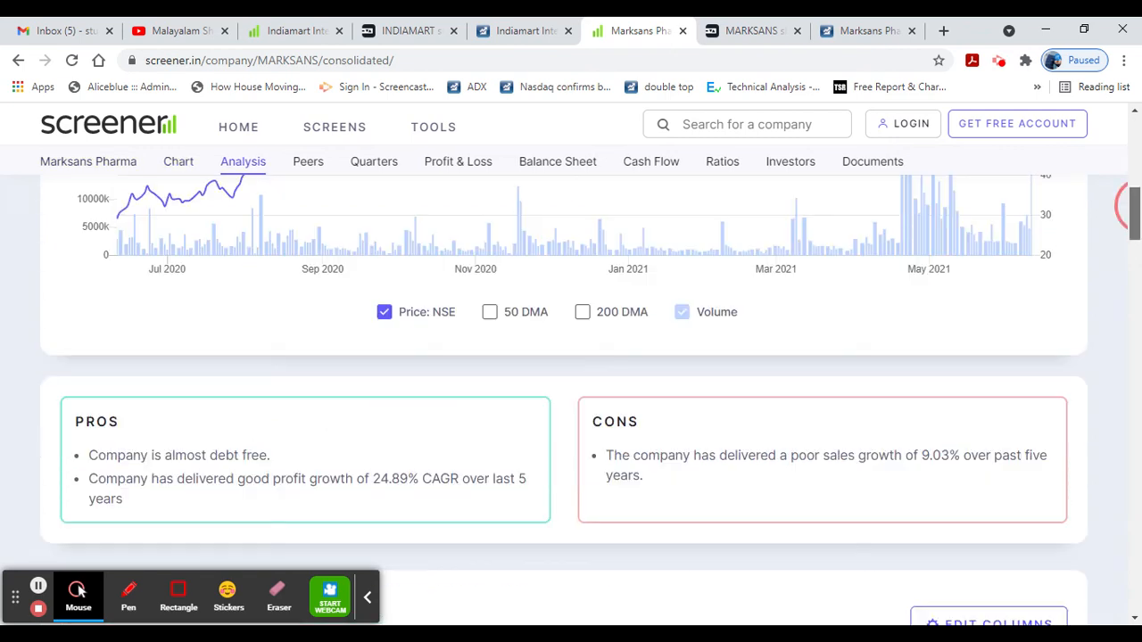
{"action": "scroll", "scroll_direction": "down", "scroll_amount": 3}
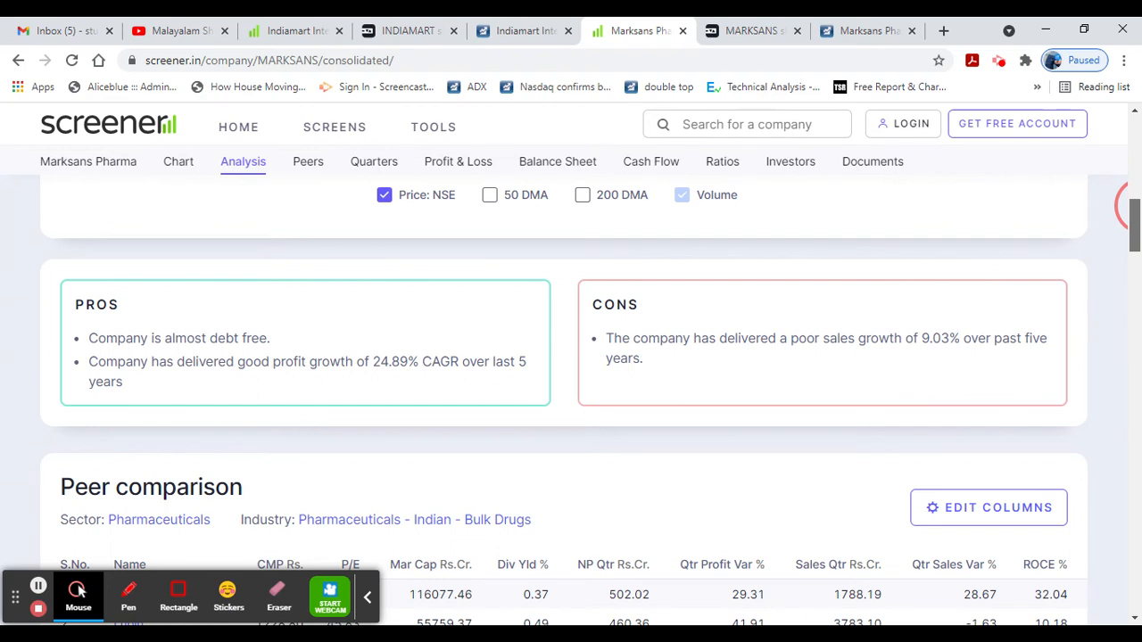
- Jump to Marksans Pharma's peer comparison and scroll through the peers table
{"action": "left_click", "coordinate": [307, 161]}
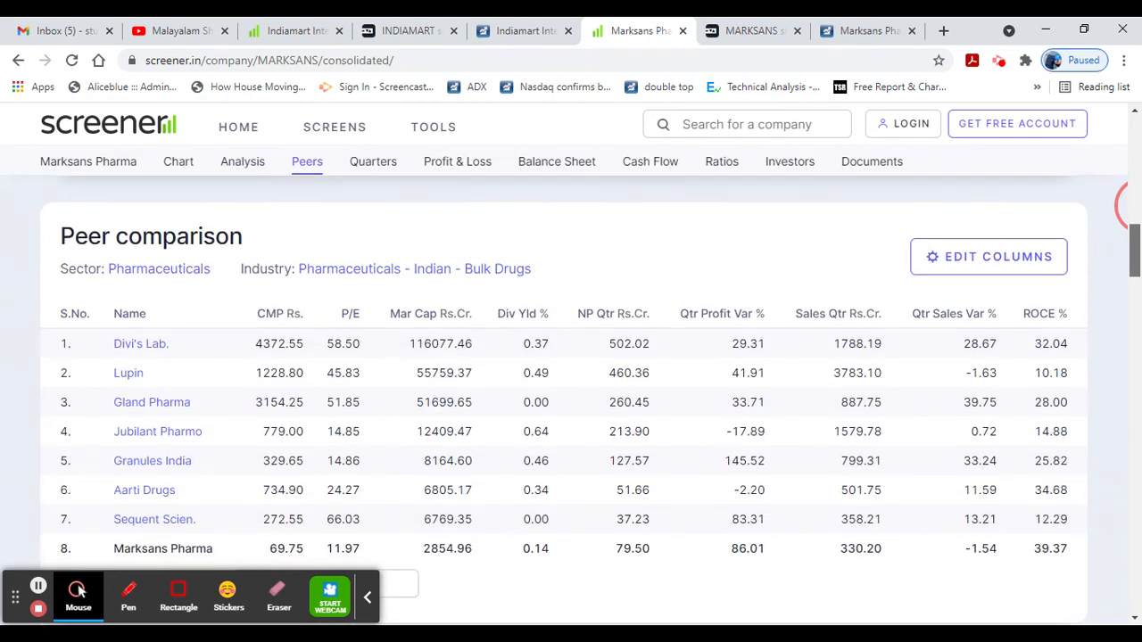
{"action": "scroll", "scroll_direction": "down", "scroll_amount": 3}
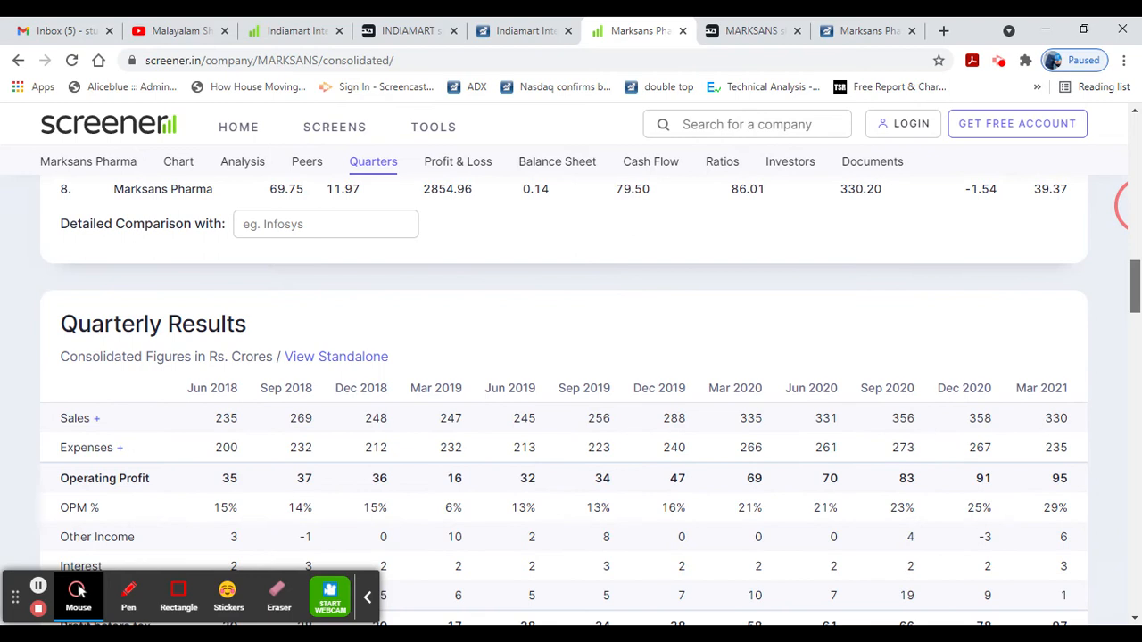
{"action": "scroll", "scroll_direction": "down", "scroll_amount": 3}
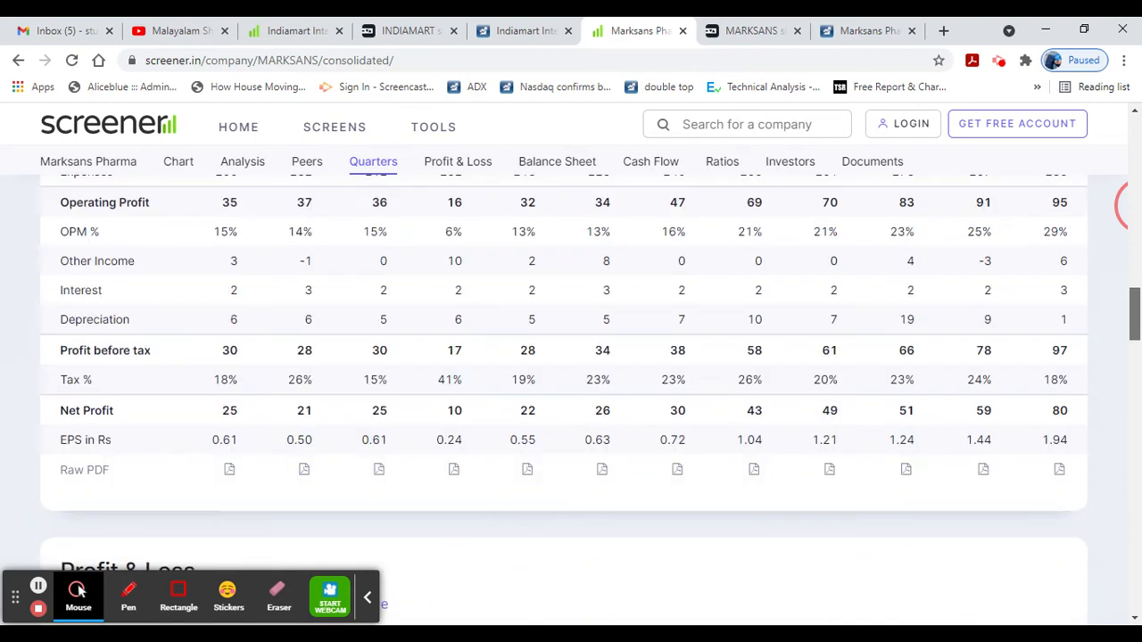
- Scroll through the profit and loss and balance sheet, then jump to the shareholding pattern
{"action": "left_click", "coordinate": [456, 162]}
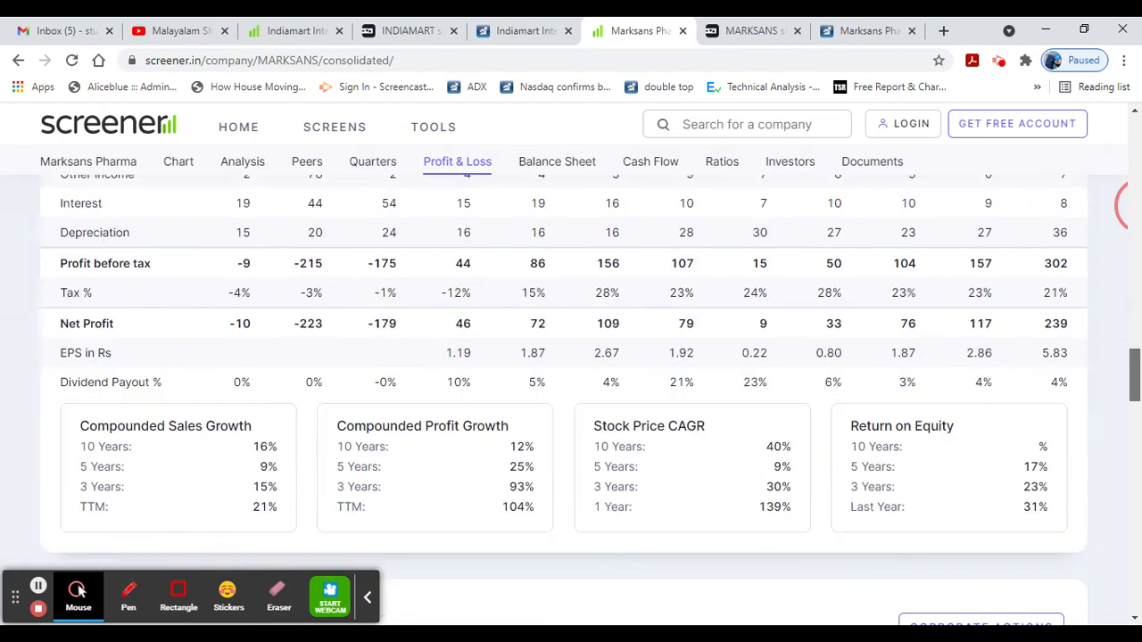
{"action": "scroll", "scroll_direction": "down", "scroll_amount": 3}
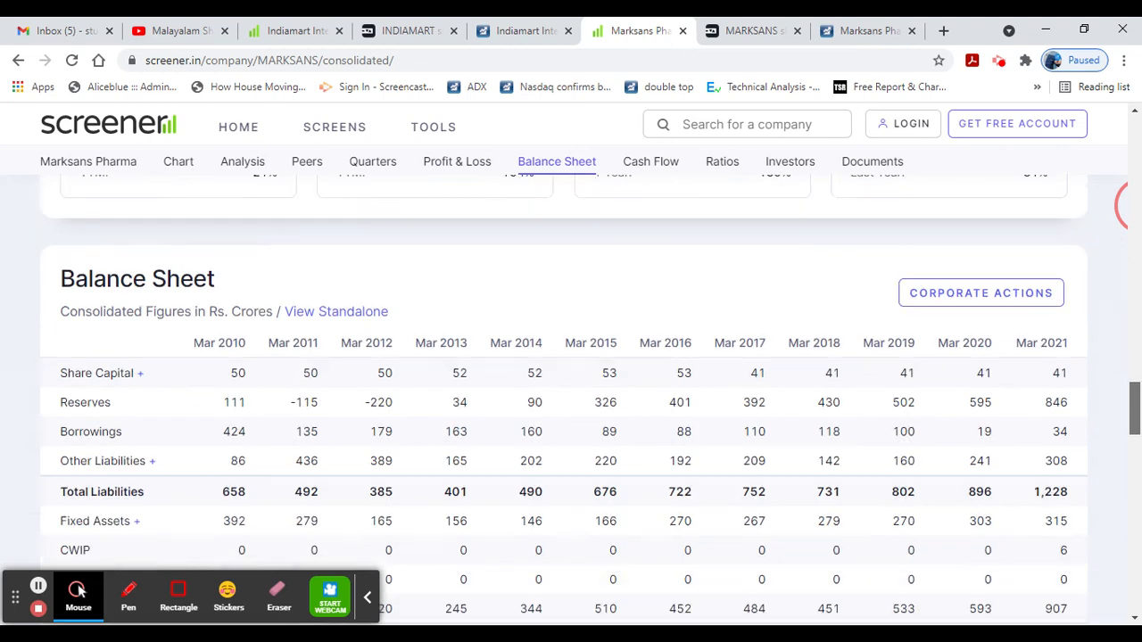
{"action": "scroll", "scroll_direction": "down", "scroll_amount": 3}
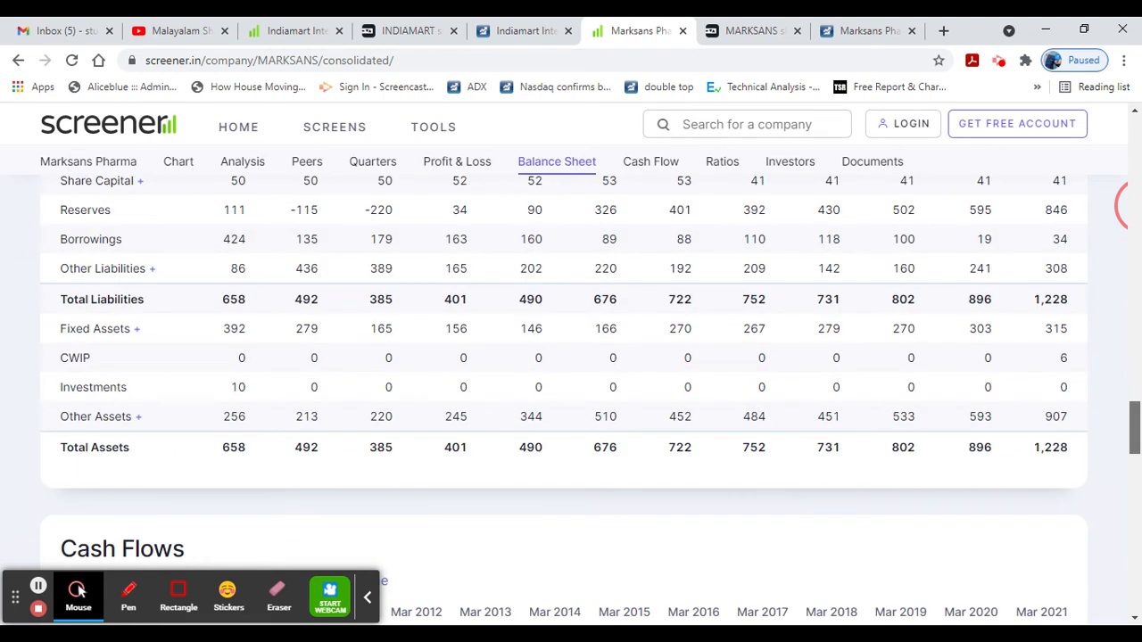
{"action": "scroll", "scroll_direction": "down", "scroll_amount": 3}
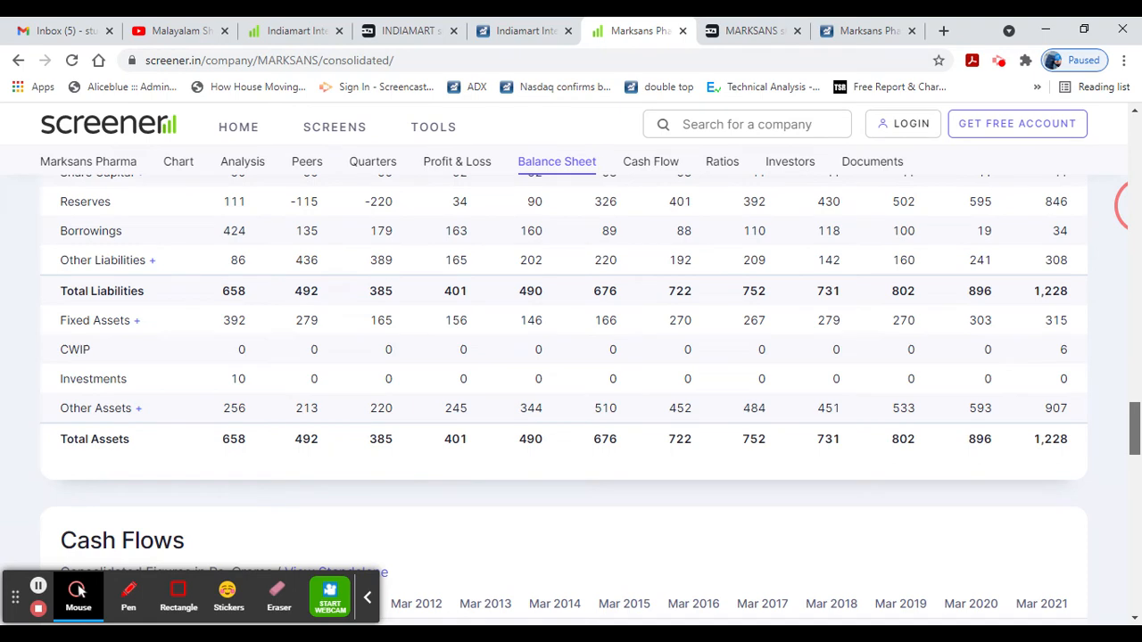
{"action": "left_click", "coordinate": [789, 162]}
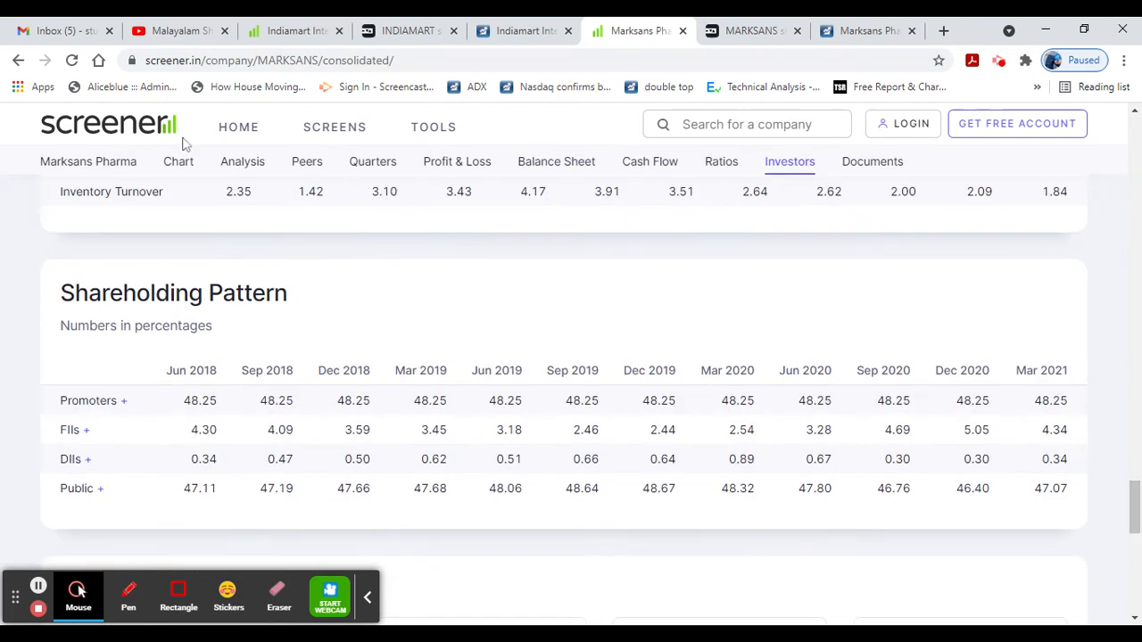
{"action": "mouse_move", "coordinate": [190, 183]}
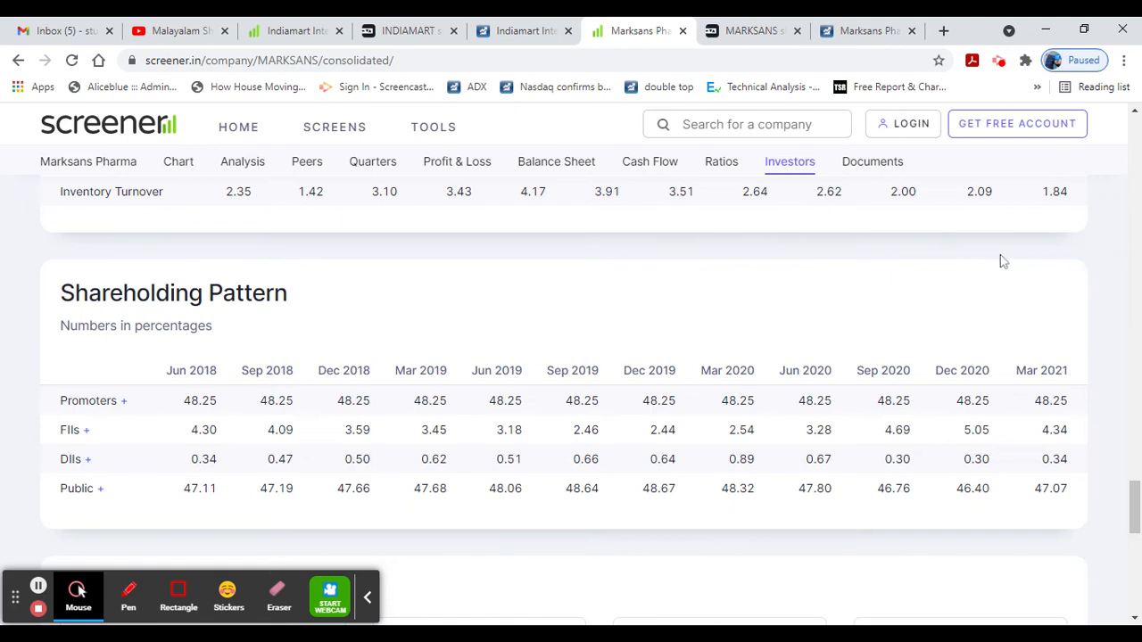
{"action": "mouse_move", "coordinate": [981, 258]}
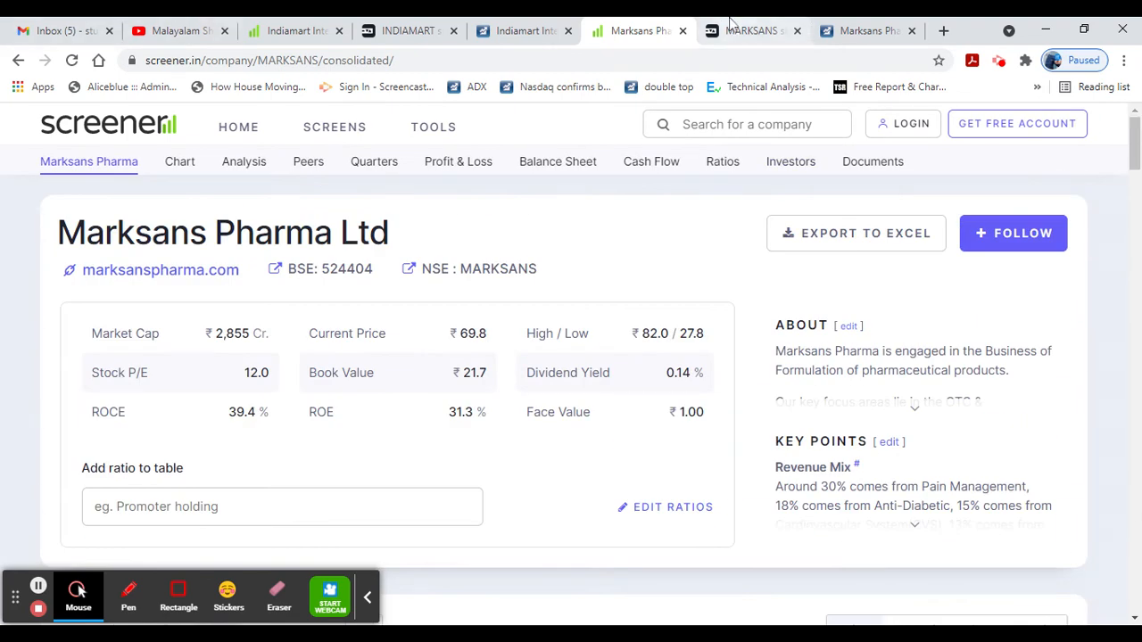
- Show Marksans Pharma's Moneycontrol quote with the 83.70 price and SWOT summary
{"action": "left_click", "coordinate": [862, 30]}
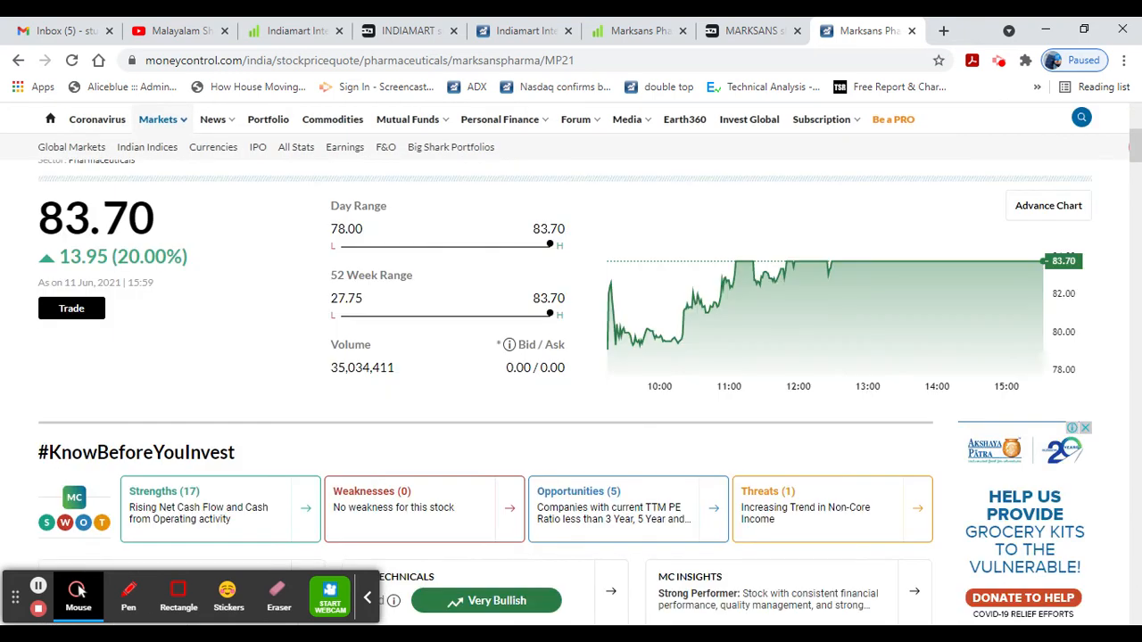
{"action": "mouse_move", "coordinate": [743, 260]}
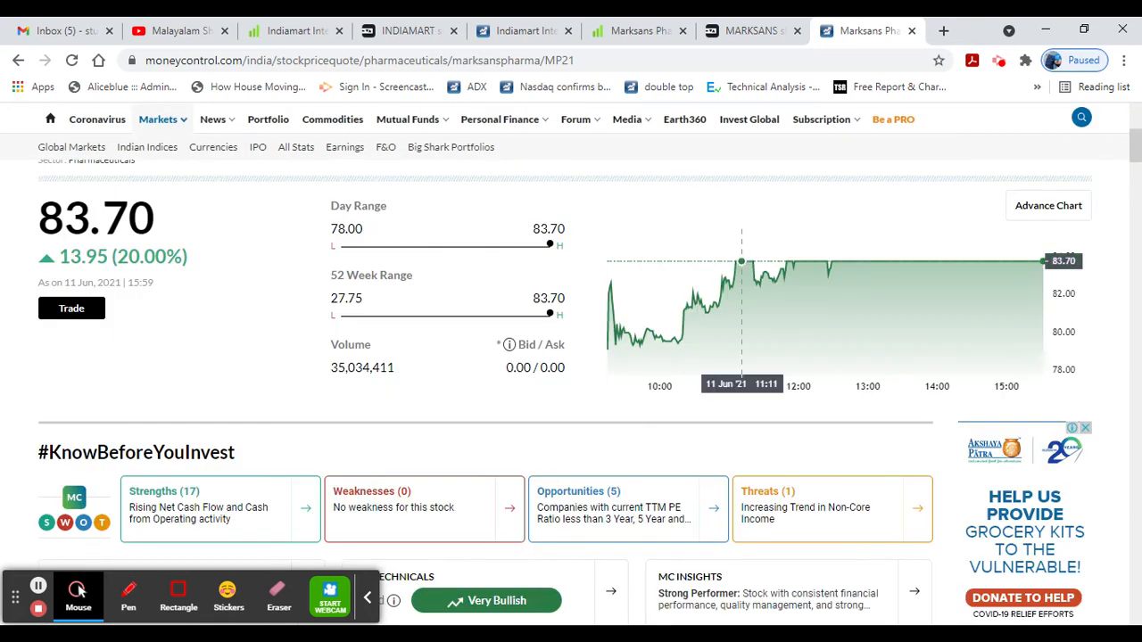
- Go from Marksans Pharma's Screener page to IndiaMART's overview showing 7,229 price and 78.4 P/E
{"action": "left_click", "coordinate": [638, 31]}
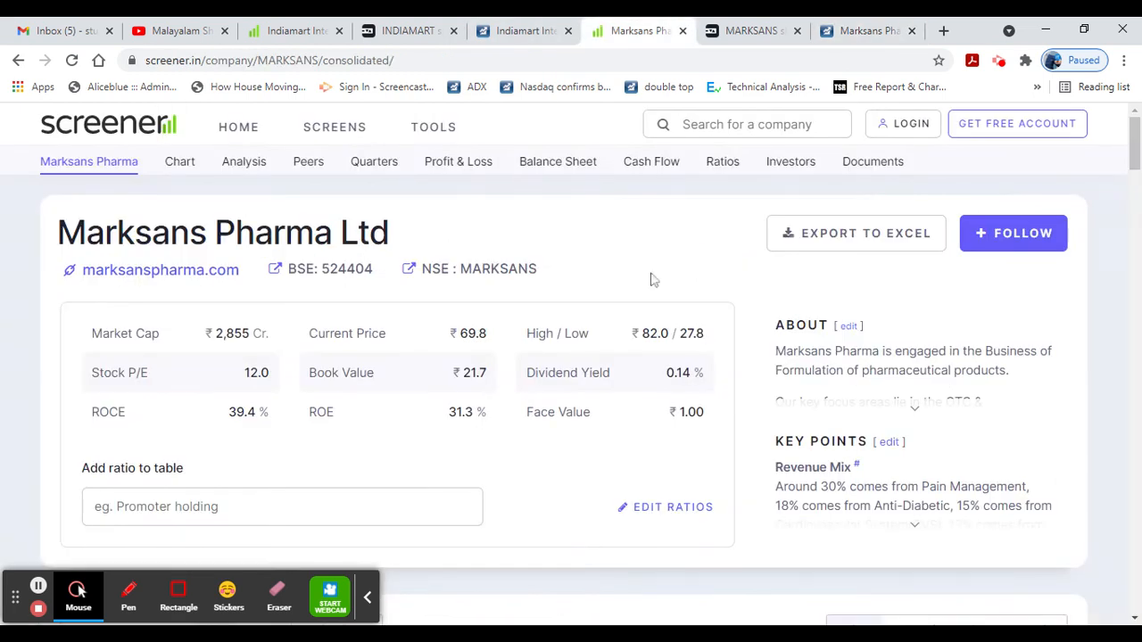
{"action": "mouse_move", "coordinate": [471, 355]}
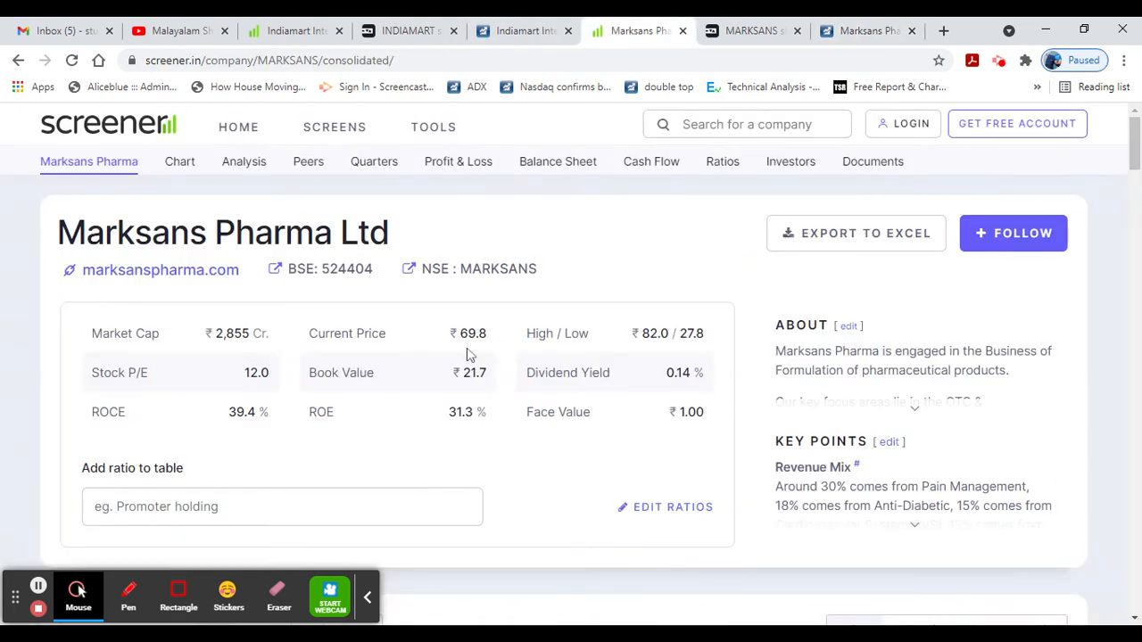
{"action": "mouse_move", "coordinate": [497, 355]}
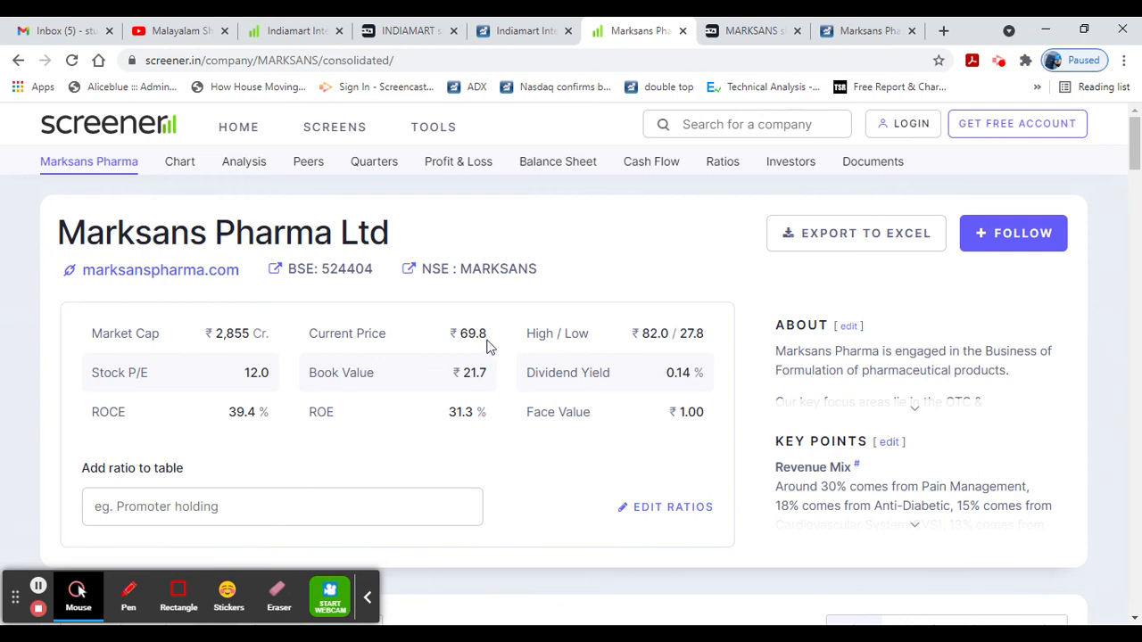
{"action": "mouse_move", "coordinate": [431, 373]}
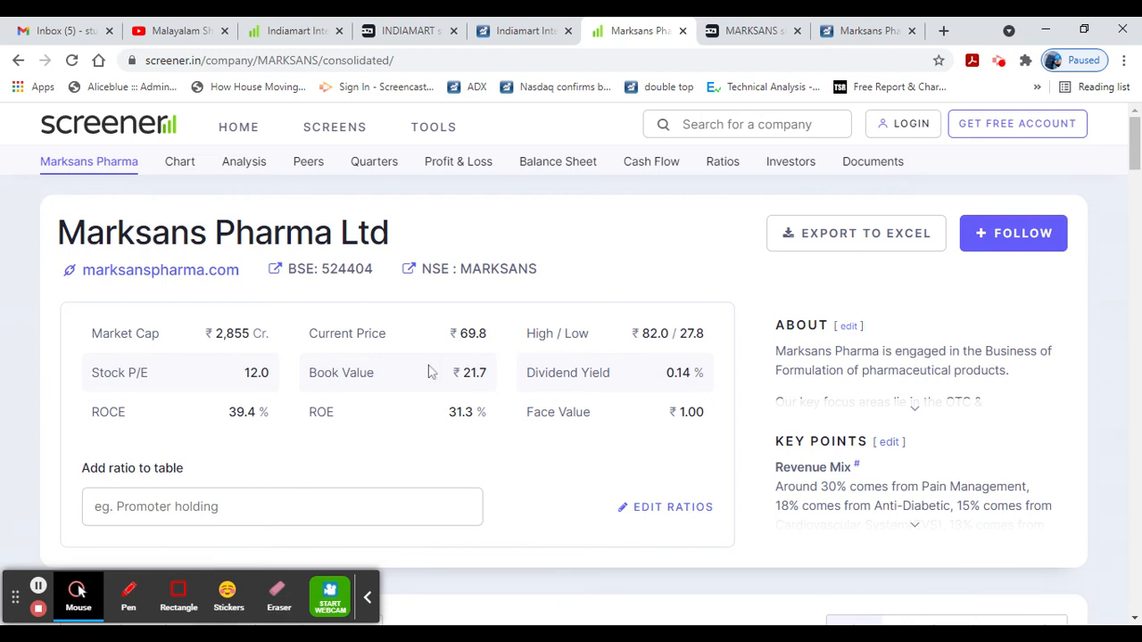
{"action": "mouse_move", "coordinate": [516, 317]}
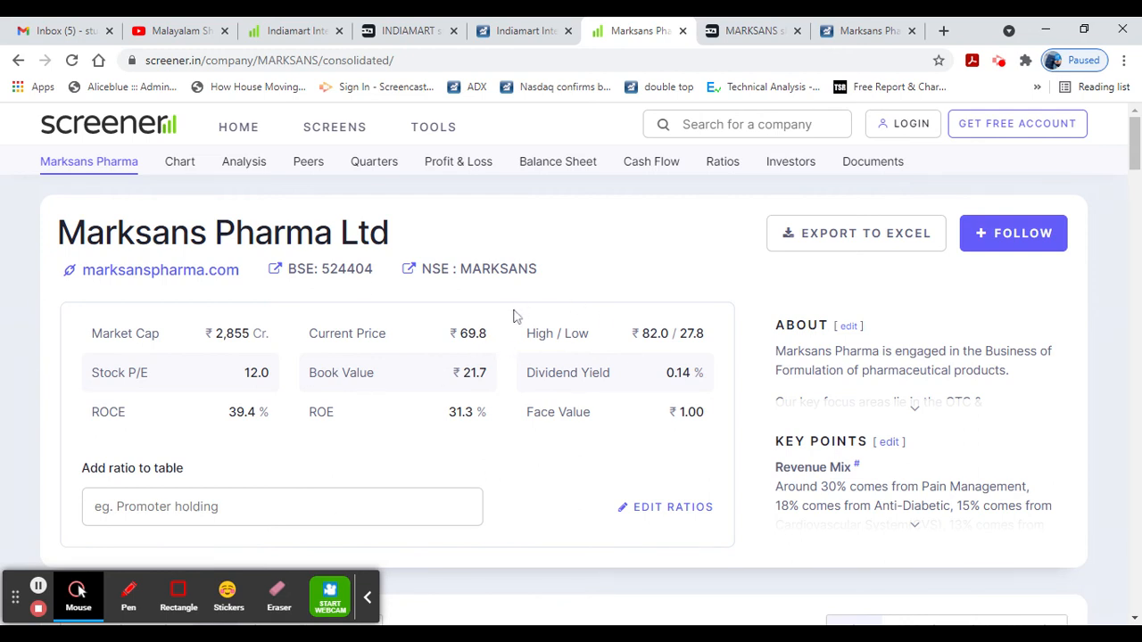
{"action": "mouse_move", "coordinate": [541, 121]}
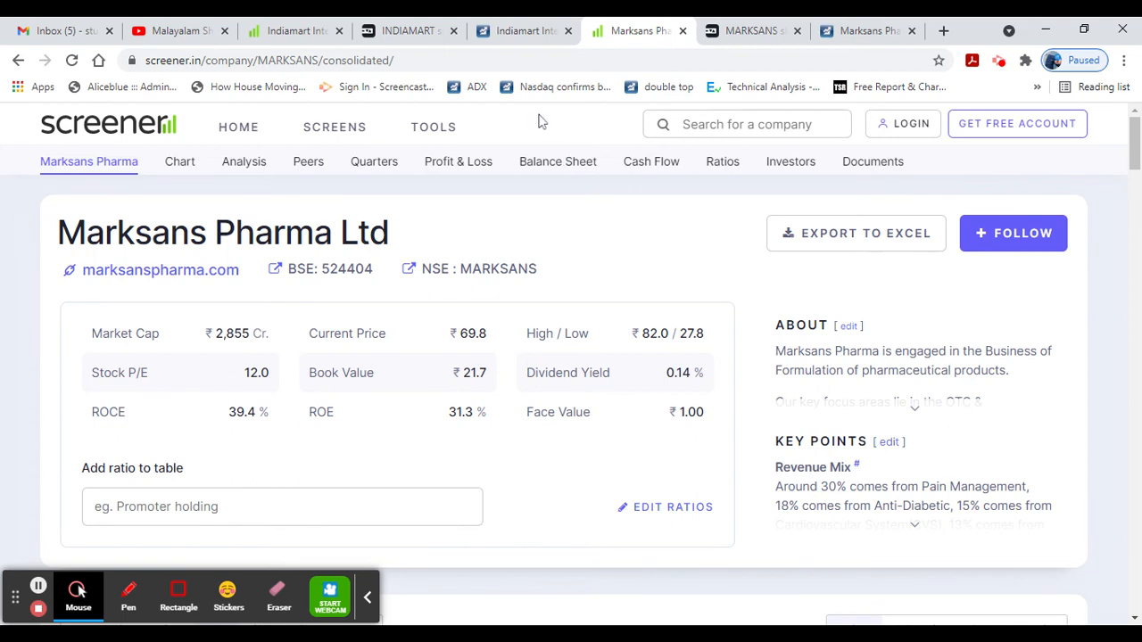
{"action": "left_click", "coordinate": [295, 31]}
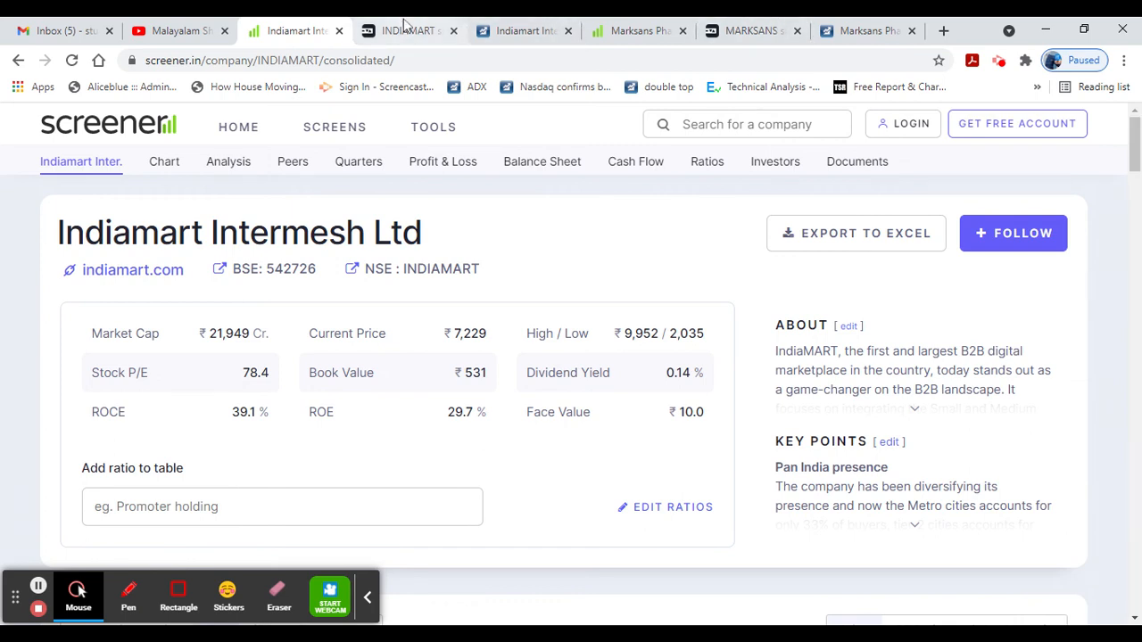
- Glance at IndiaMART's Tickertape checklist, then return to its Screener pros and cons
{"action": "left_click", "coordinate": [408, 30]}
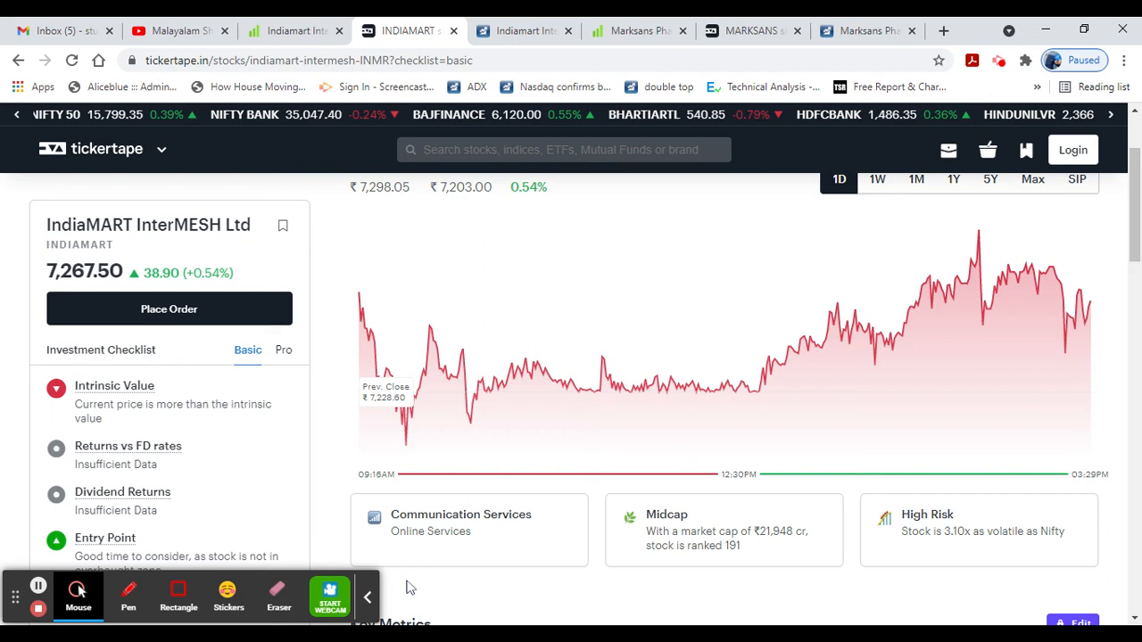
{"action": "left_click", "coordinate": [294, 31]}
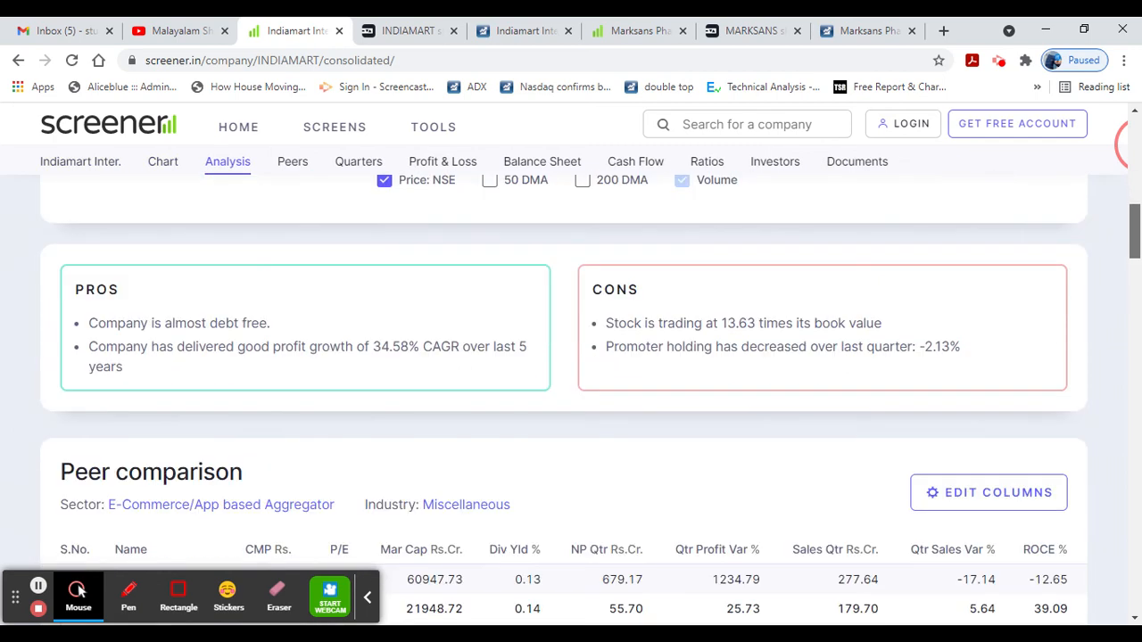
- Scroll through IndiaMART's quarterly results, balance sheet and shareholding pattern on Screener
{"action": "scroll", "scroll_direction": "down", "scroll_amount": 3}
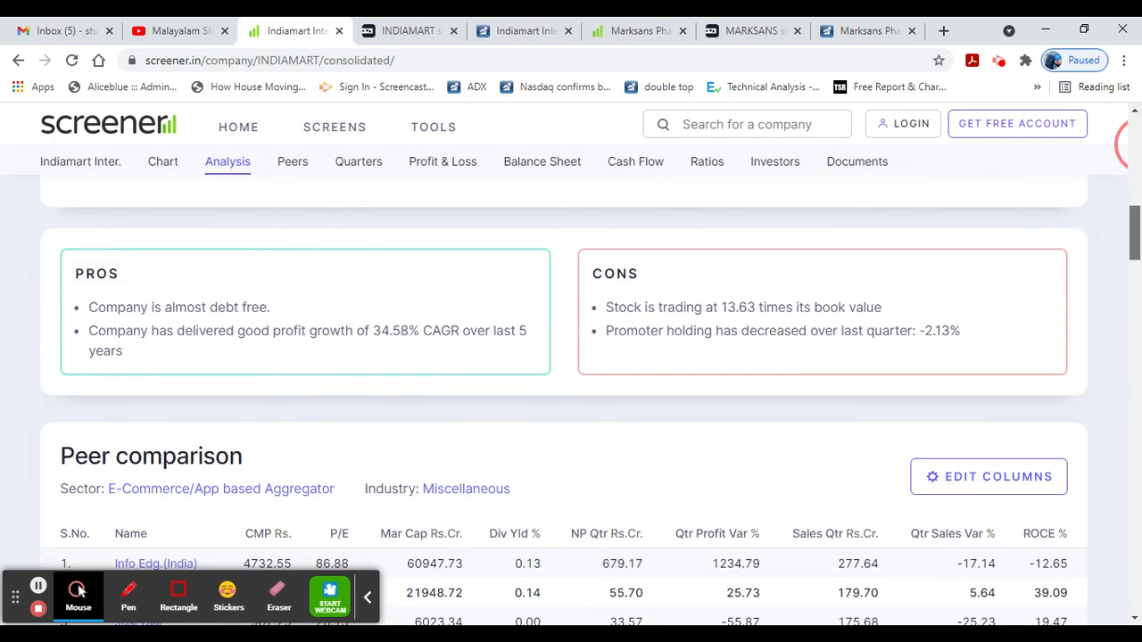
{"action": "scroll", "scroll_direction": "down", "scroll_amount": 3}
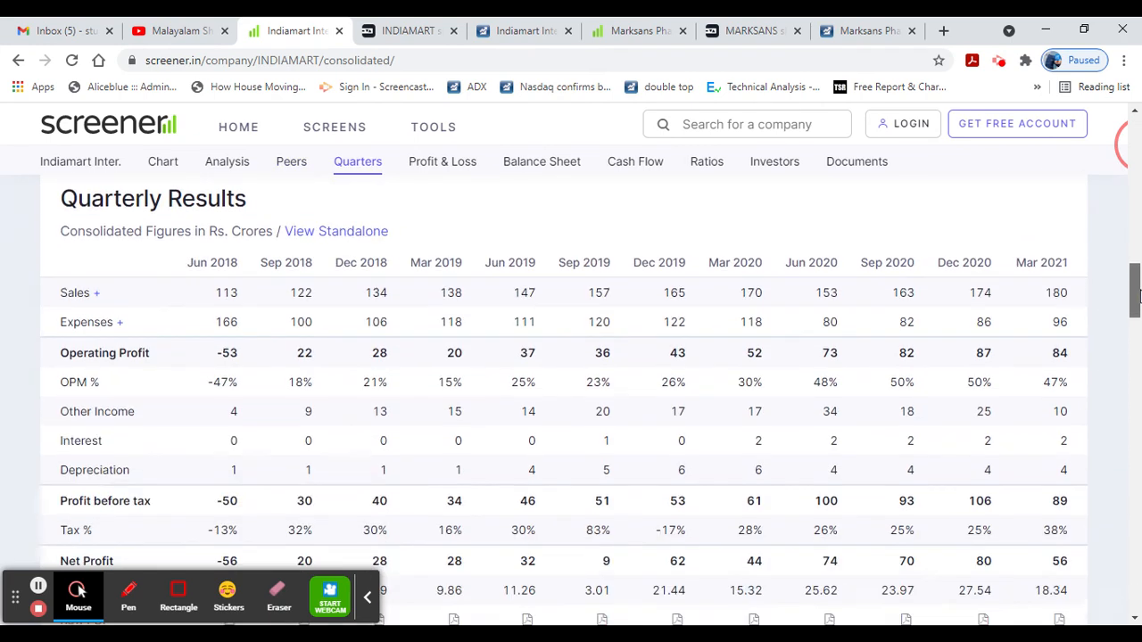
{"action": "left_click", "coordinate": [442, 162]}
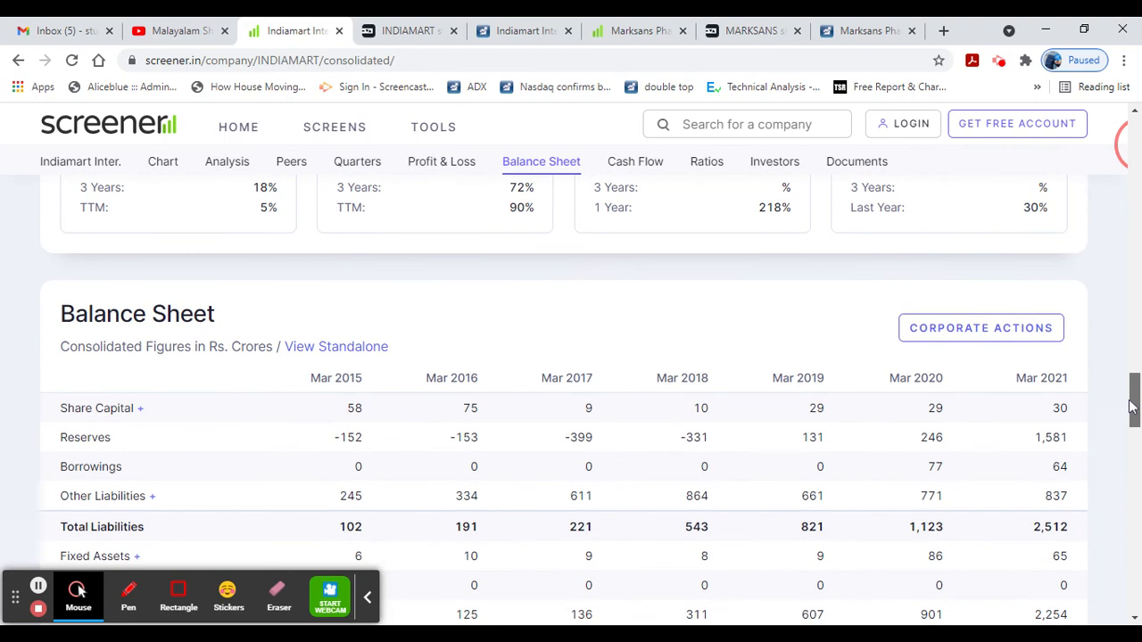
{"action": "scroll", "scroll_direction": "down", "scroll_amount": 3}
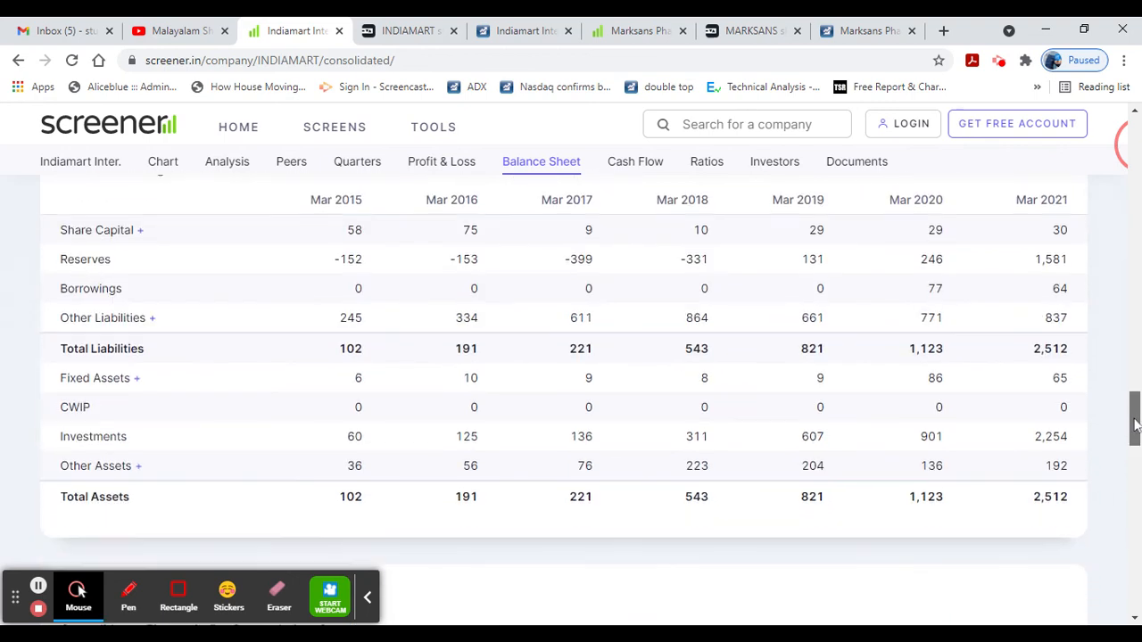
{"action": "scroll", "scroll_direction": "down", "scroll_amount": 3}
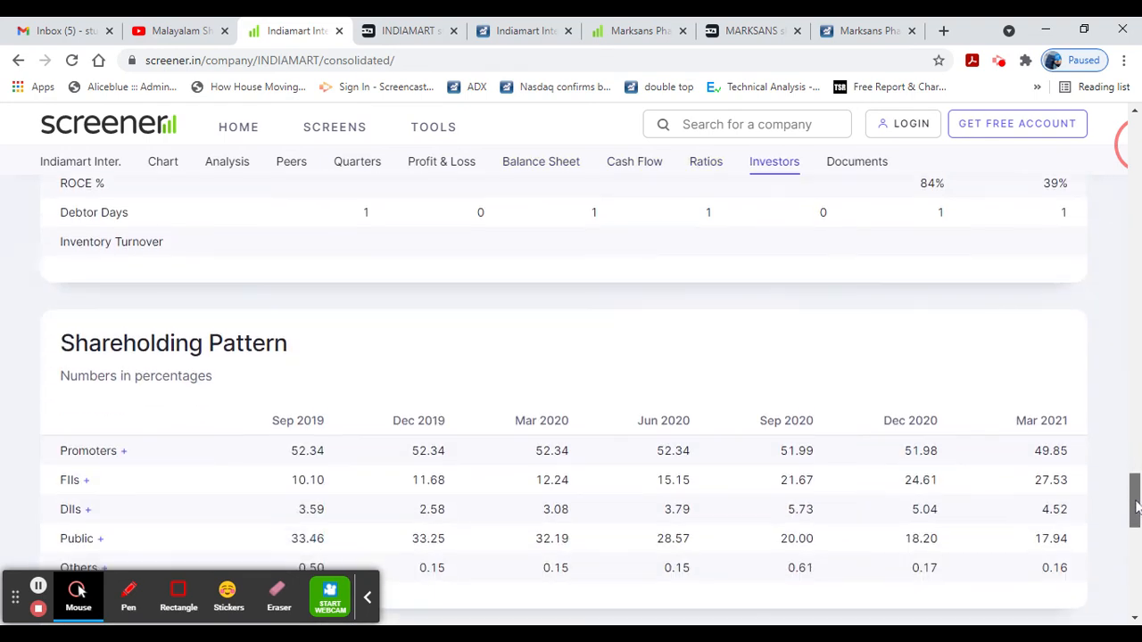
{"action": "scroll", "scroll_direction": "down", "scroll_amount": 3}
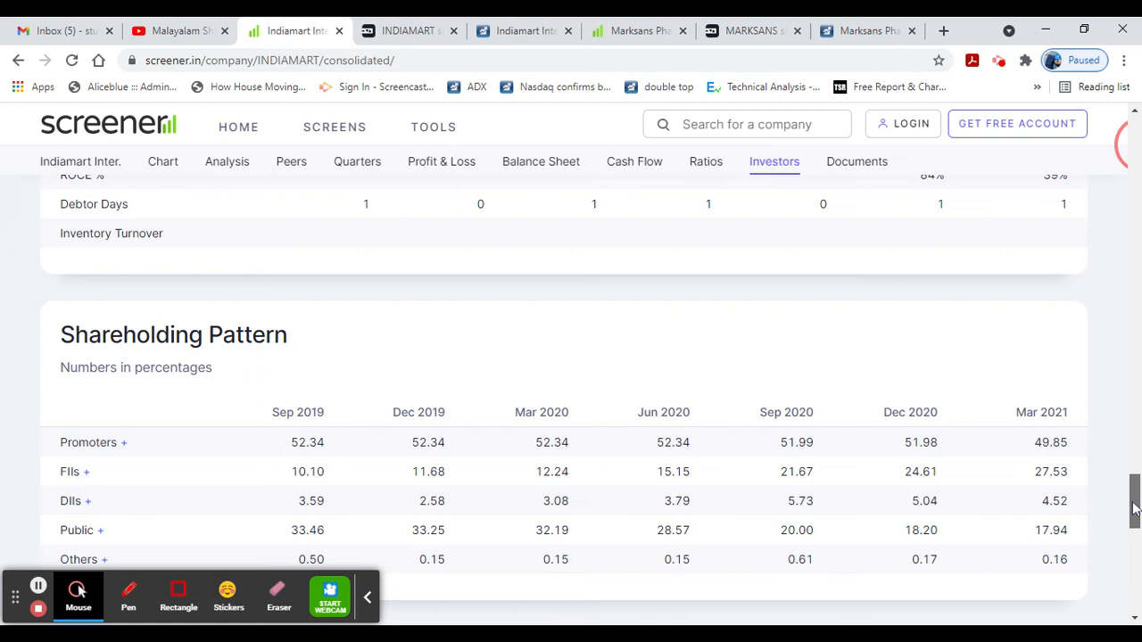
{"action": "scroll", "scroll_direction": "down", "scroll_amount": 3}
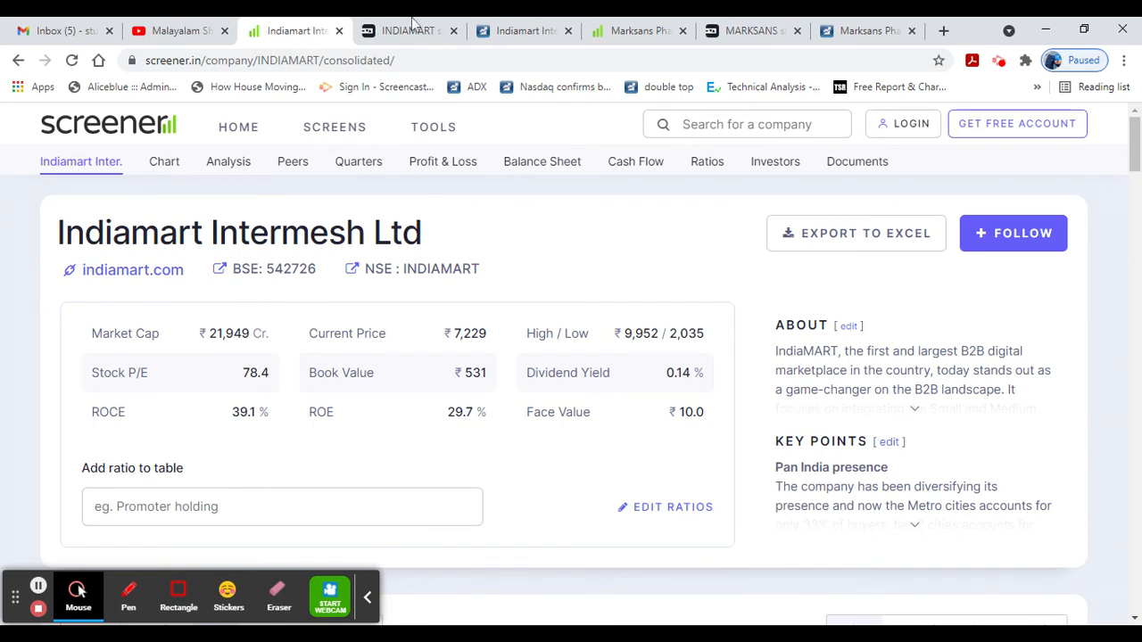
- View IndiaMART's Tickertape 1D chart and checklist, then switch to the YouTube channel tab
{"action": "left_click", "coordinate": [408, 31]}
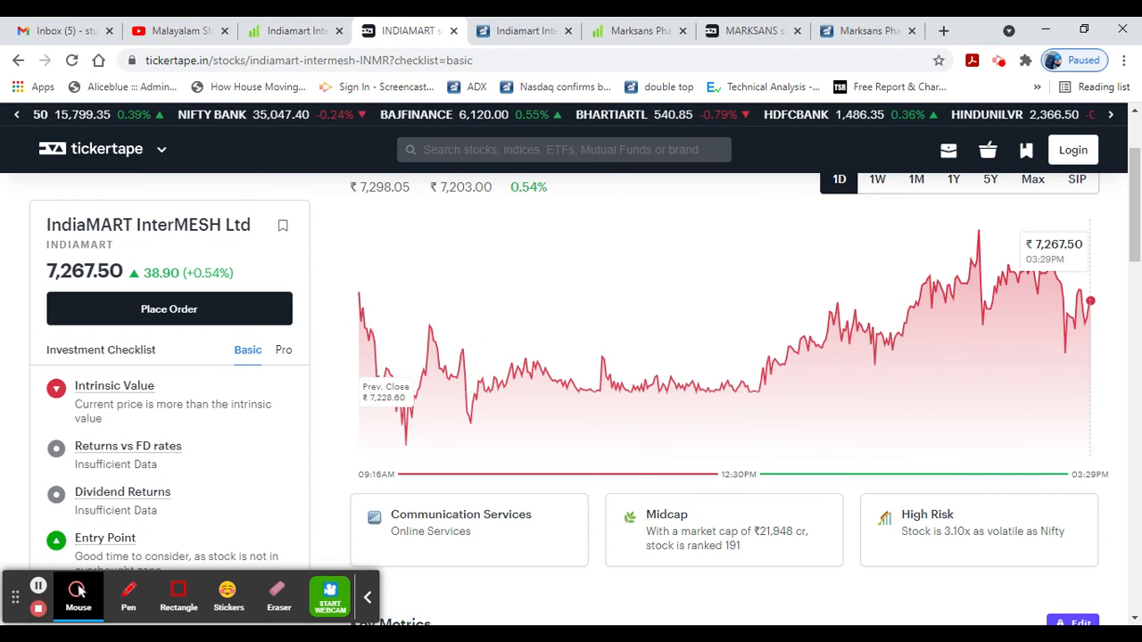
{"action": "mouse_move", "coordinate": [78, 257]}
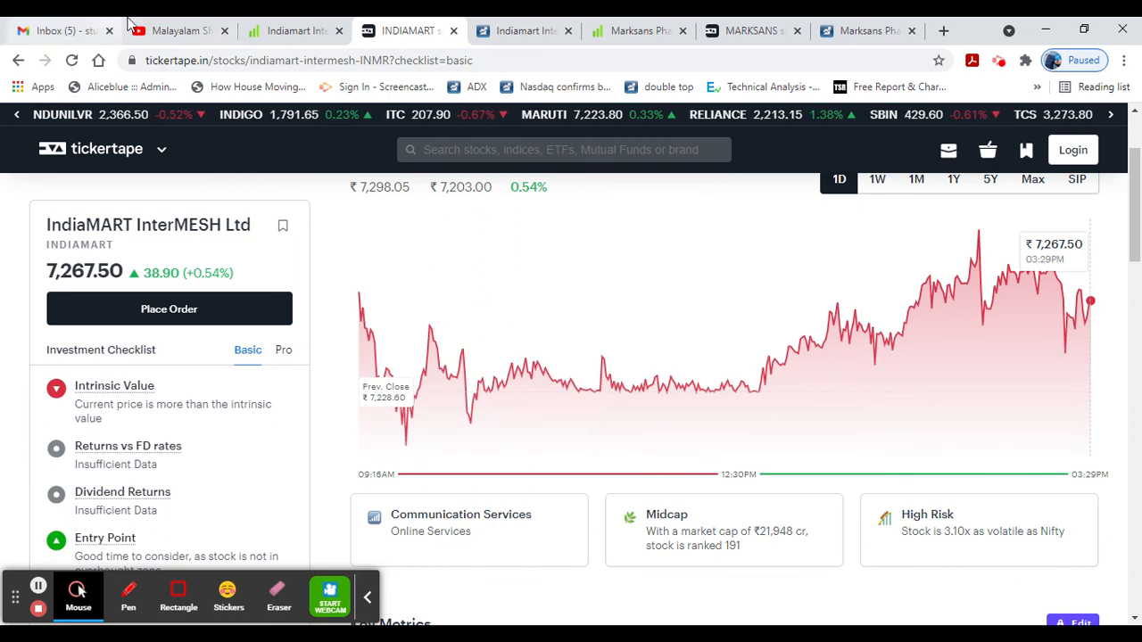
{"action": "left_click", "coordinate": [178, 30]}
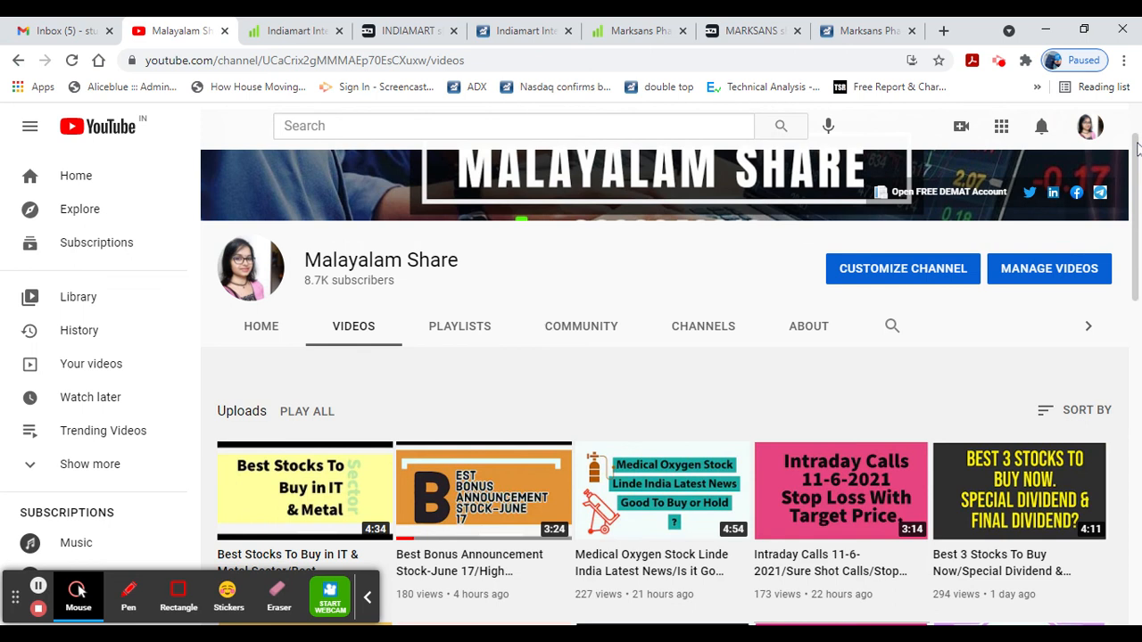
{"action": "mouse_move", "coordinate": [1134, 147]}
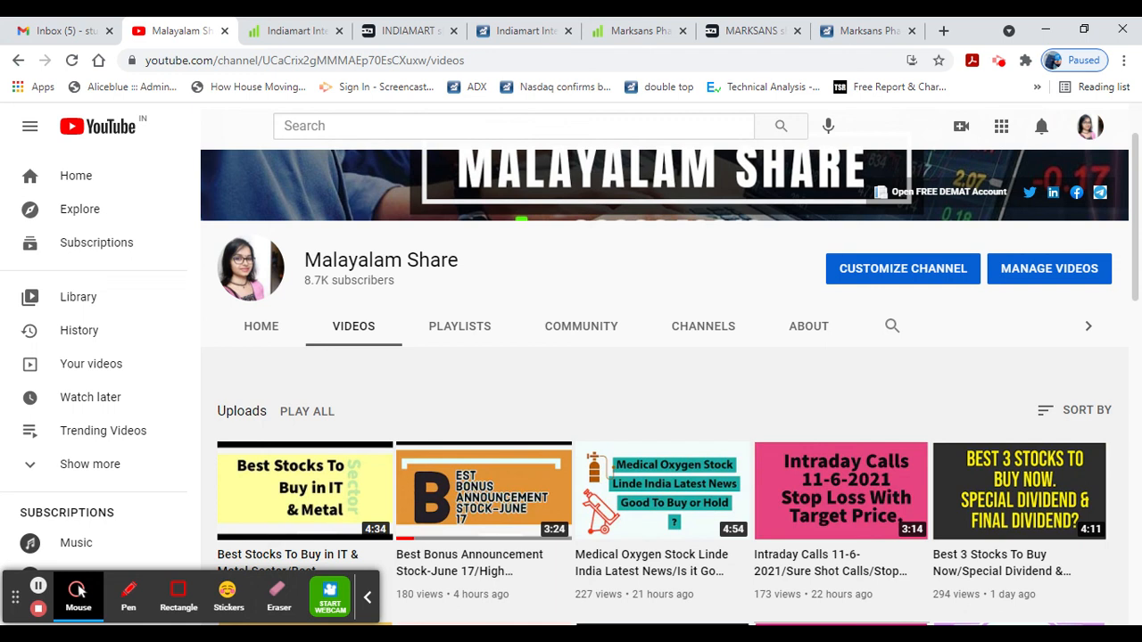
- Scroll the Malayalam Share channel's videos page to bring the full banner into view
{"action": "scroll", "scroll_direction": "down", "scroll_amount": 3}
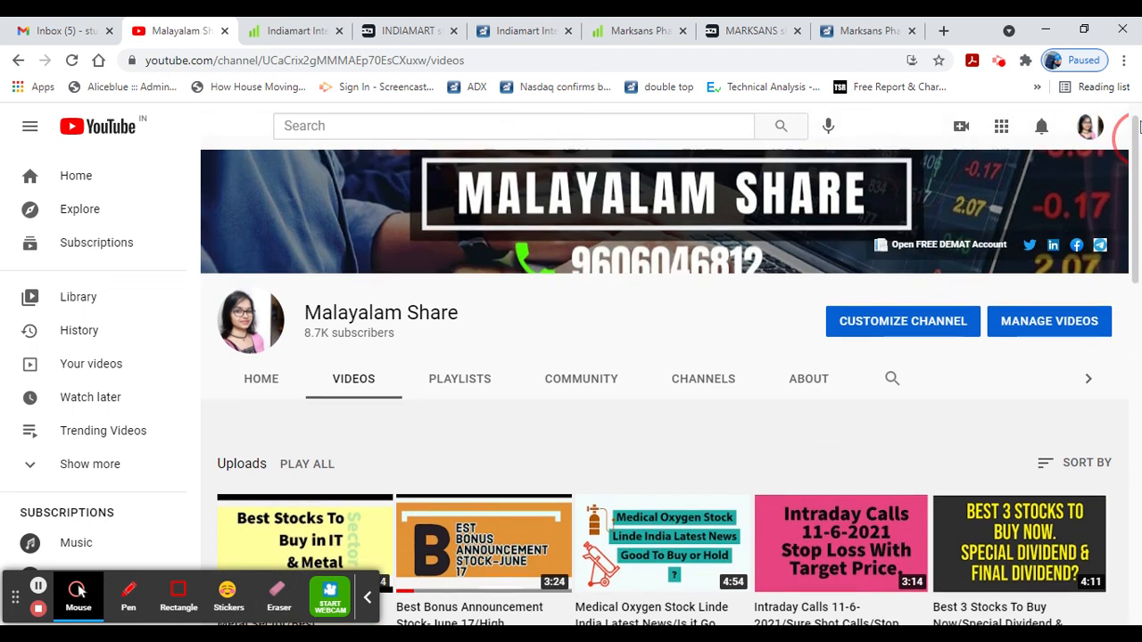
{"action": "scroll", "scroll_direction": "down", "scroll_amount": 3}
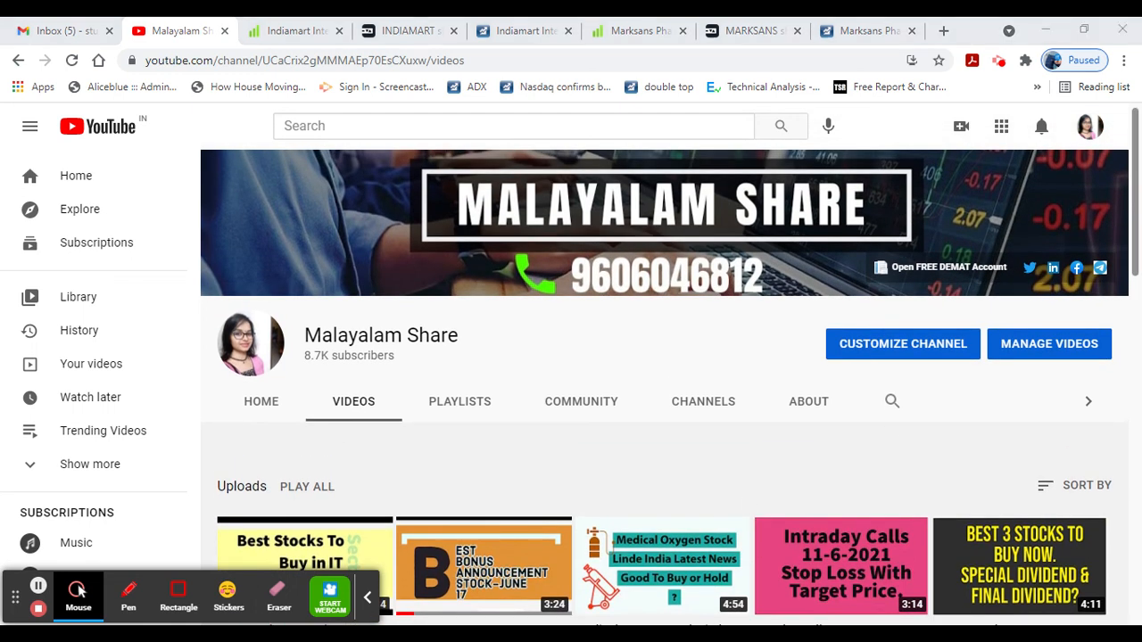